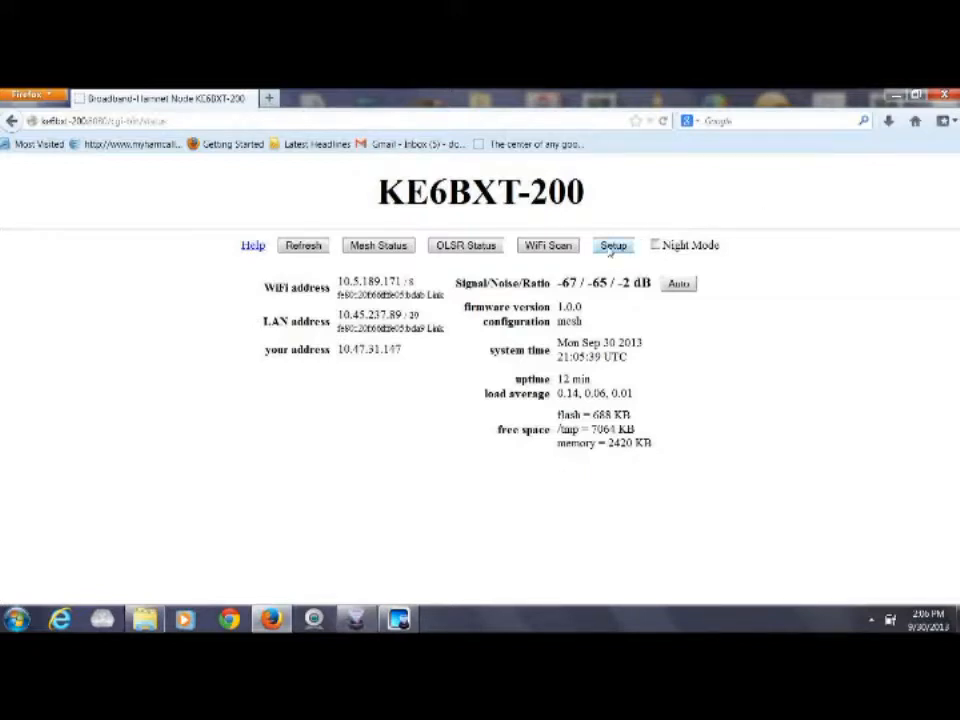
# Go from node status through Setup to the Port Forwarding, DHCP and Services page for KE6BXT-200
pyautogui.click(612, 244)
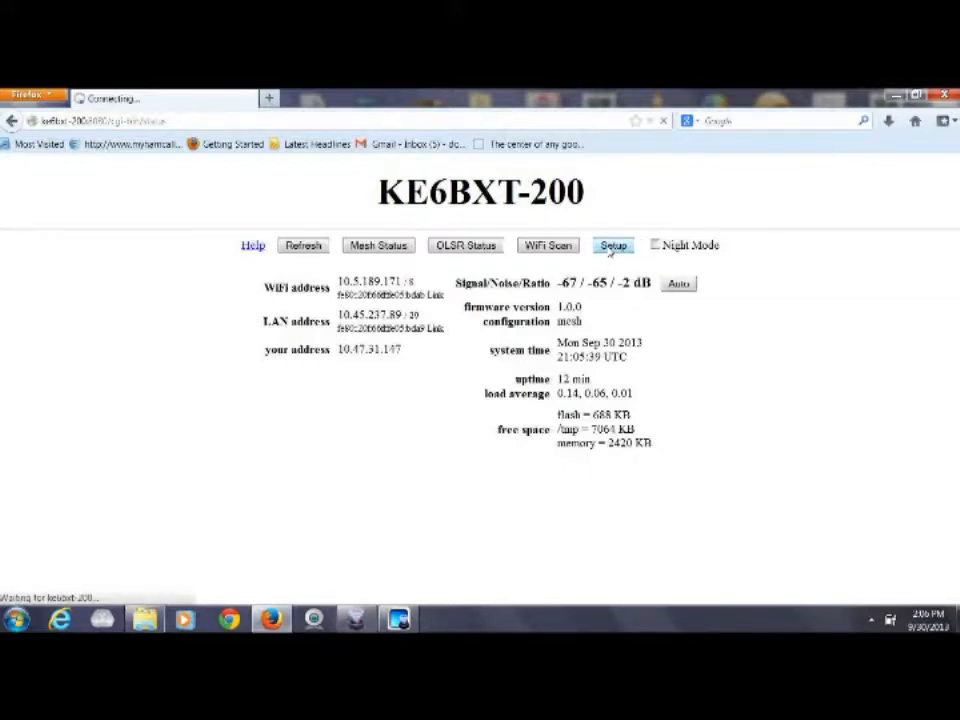
pyautogui.click(612, 244)
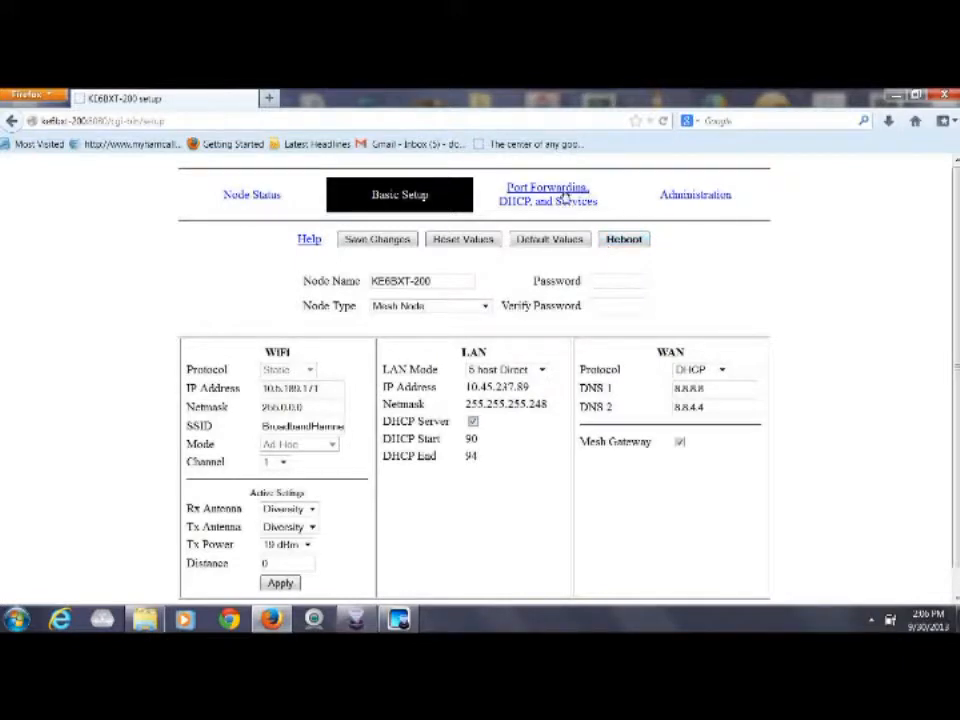
pyautogui.click(548, 194)
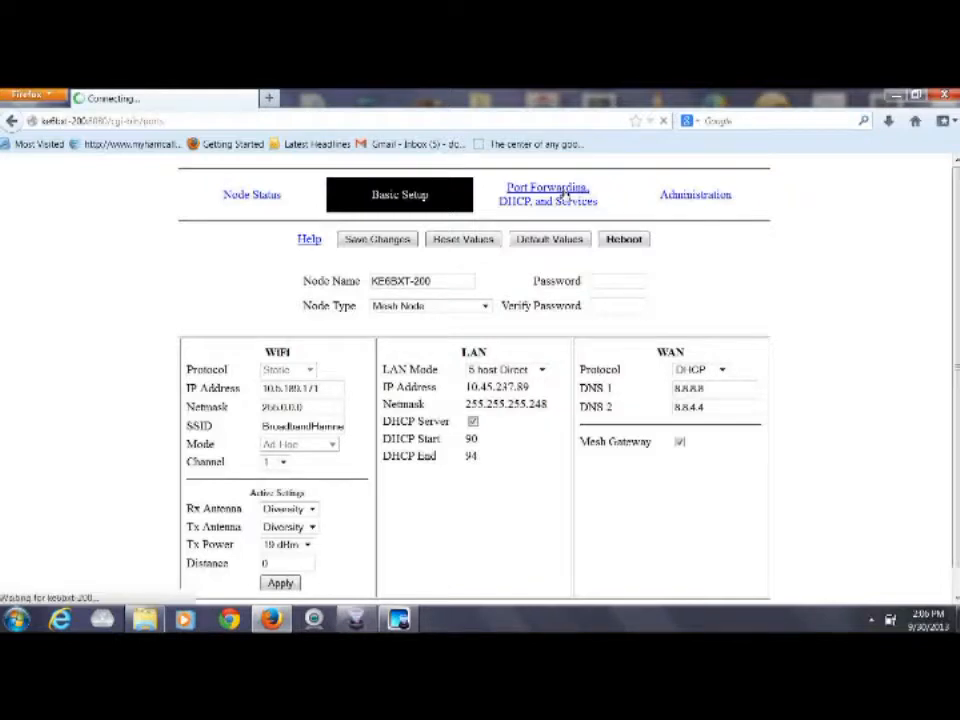
pyautogui.click(548, 194)
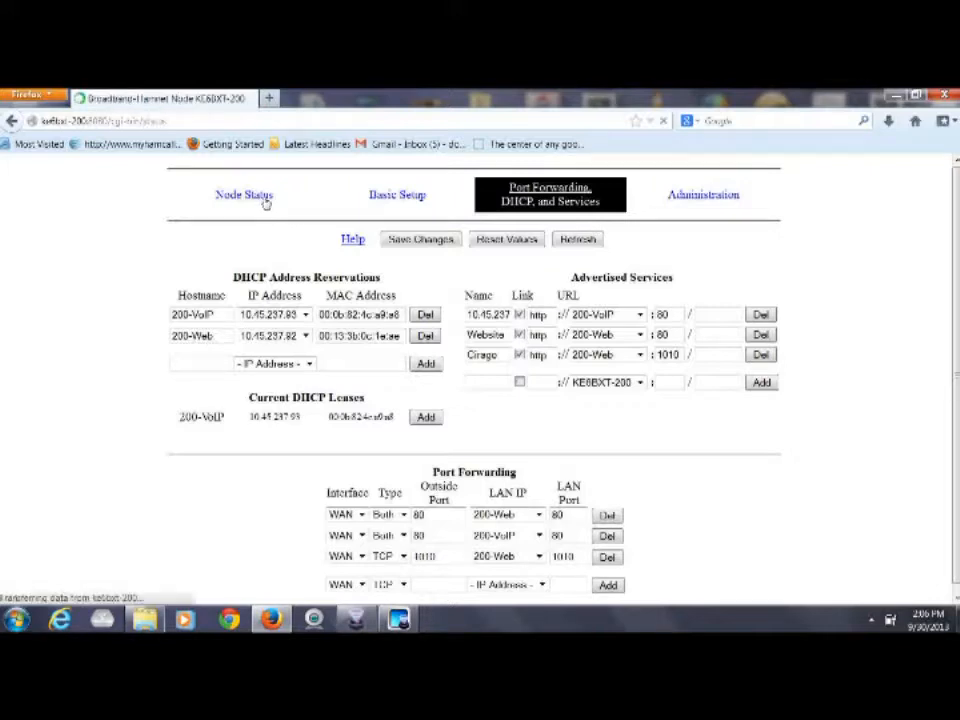
# Return to Node Status and show Mesh Status listing local hosts with the Cirago and Webcam services
pyautogui.click(244, 194)
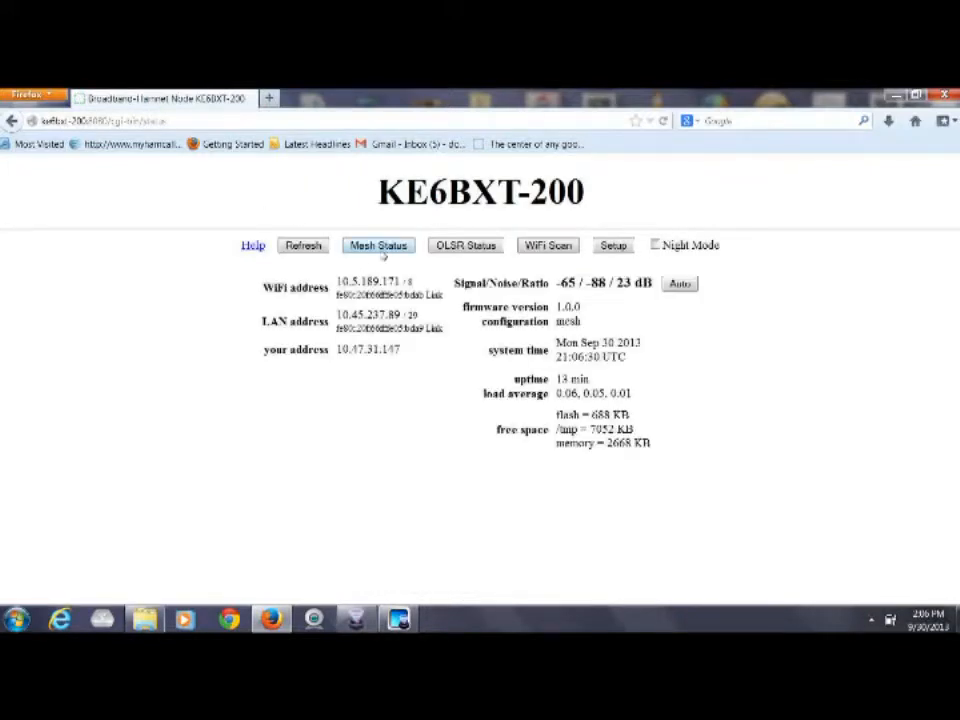
pyautogui.click(378, 244)
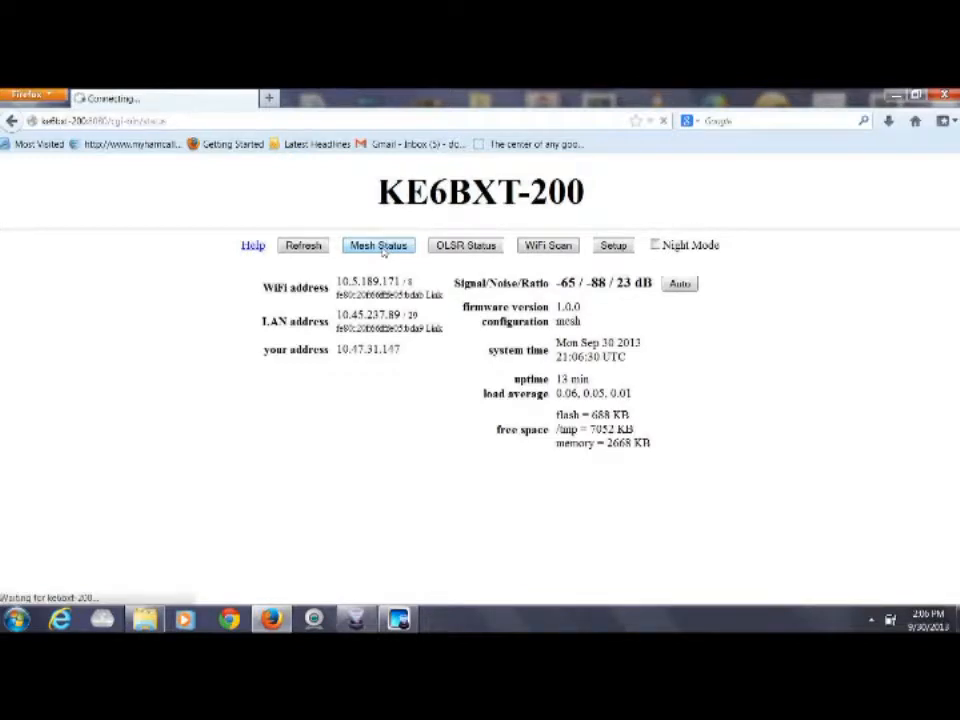
pyautogui.click(378, 244)
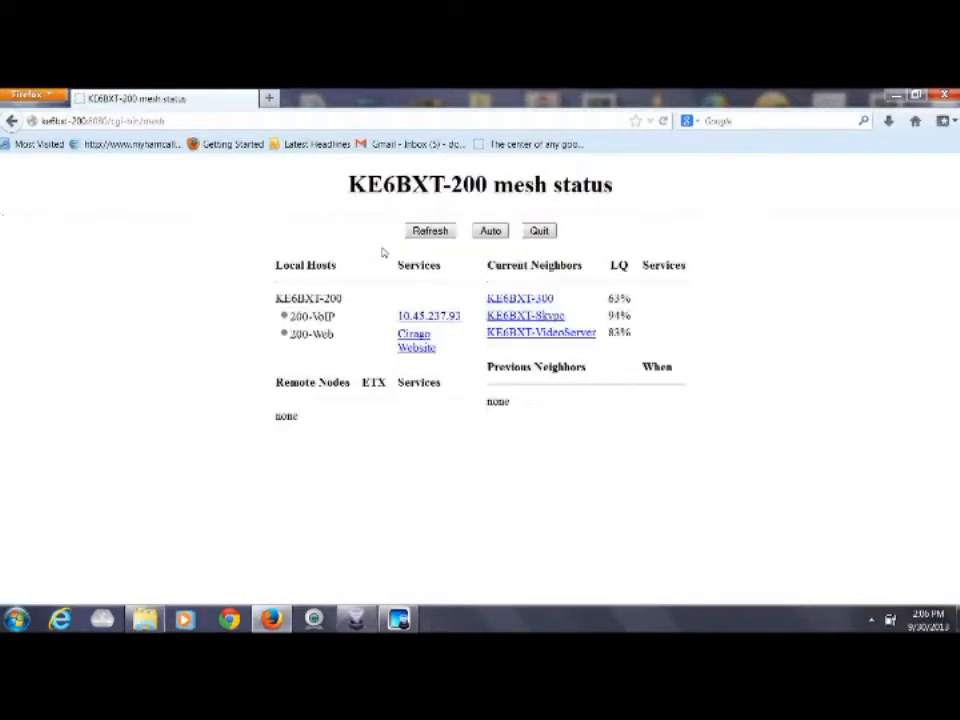
pyautogui.moveTo(390, 288)
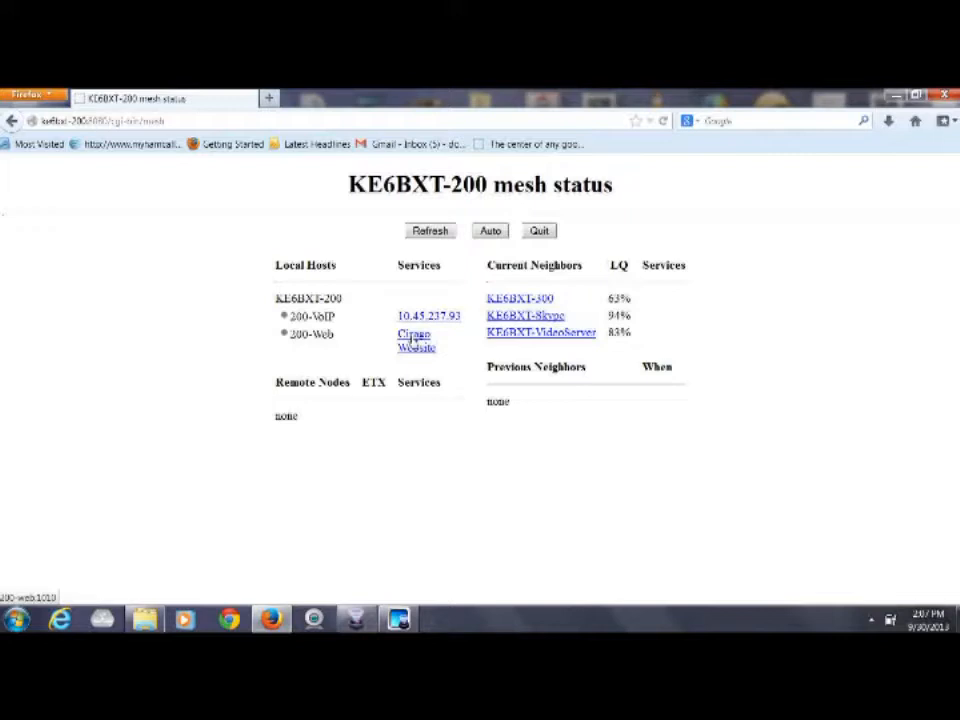
# Follow the advertised Cirago link and view its network info, USB devices and service status
pyautogui.click(416, 340)
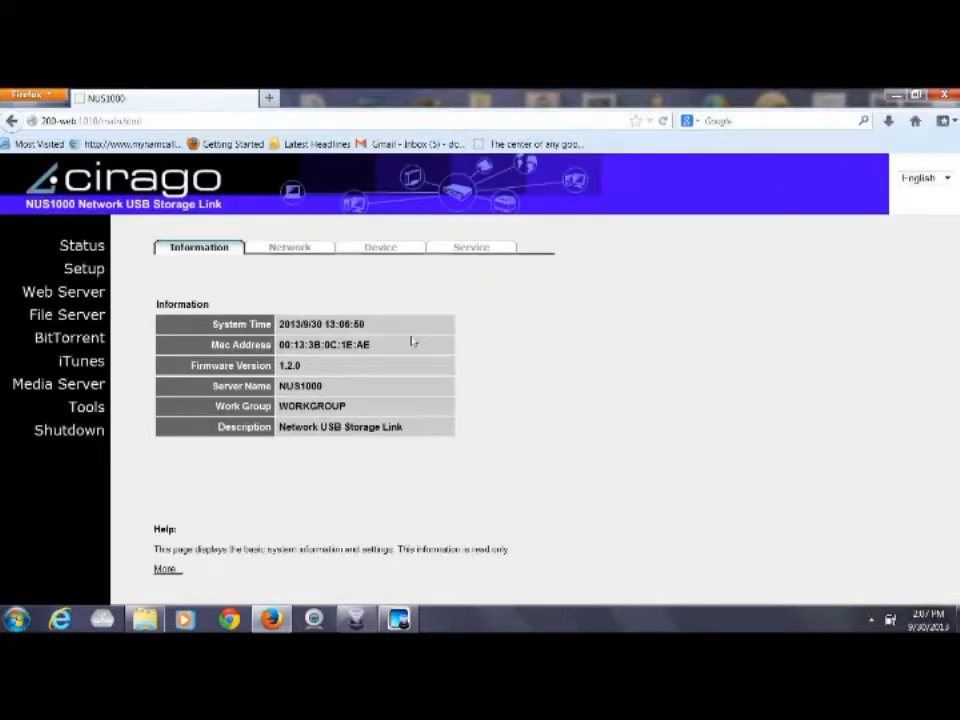
pyautogui.moveTo(364, 284)
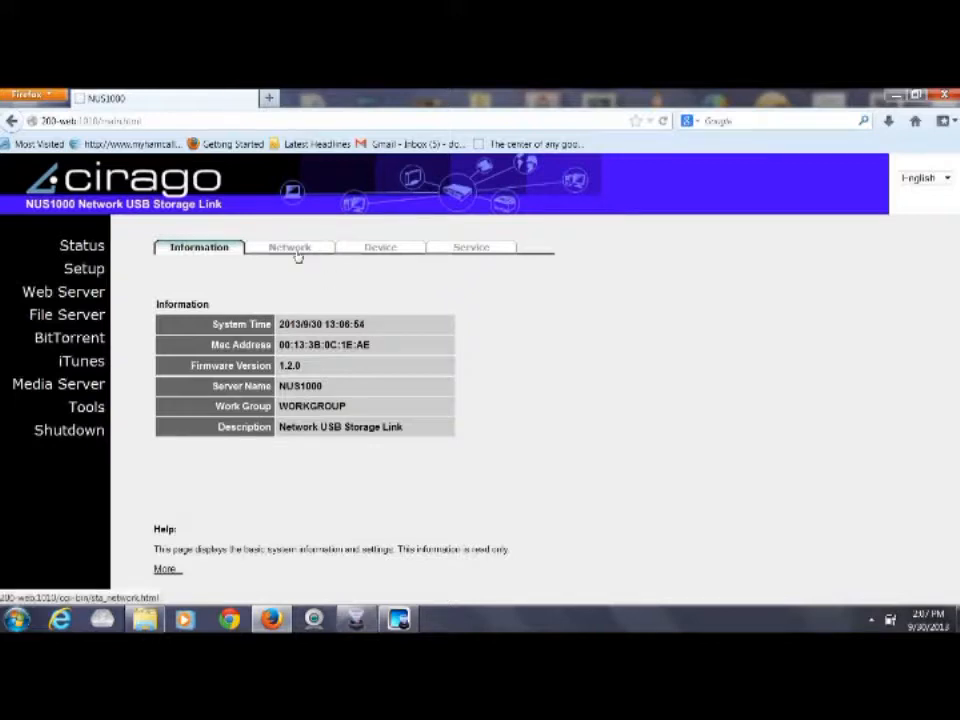
pyautogui.click(288, 248)
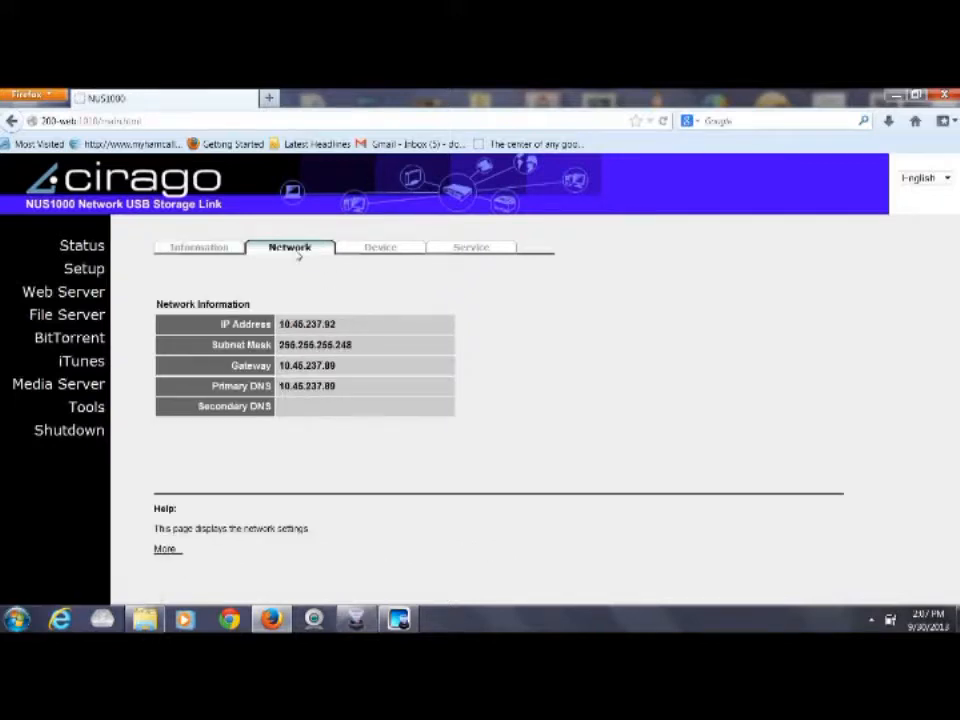
pyautogui.moveTo(380, 248)
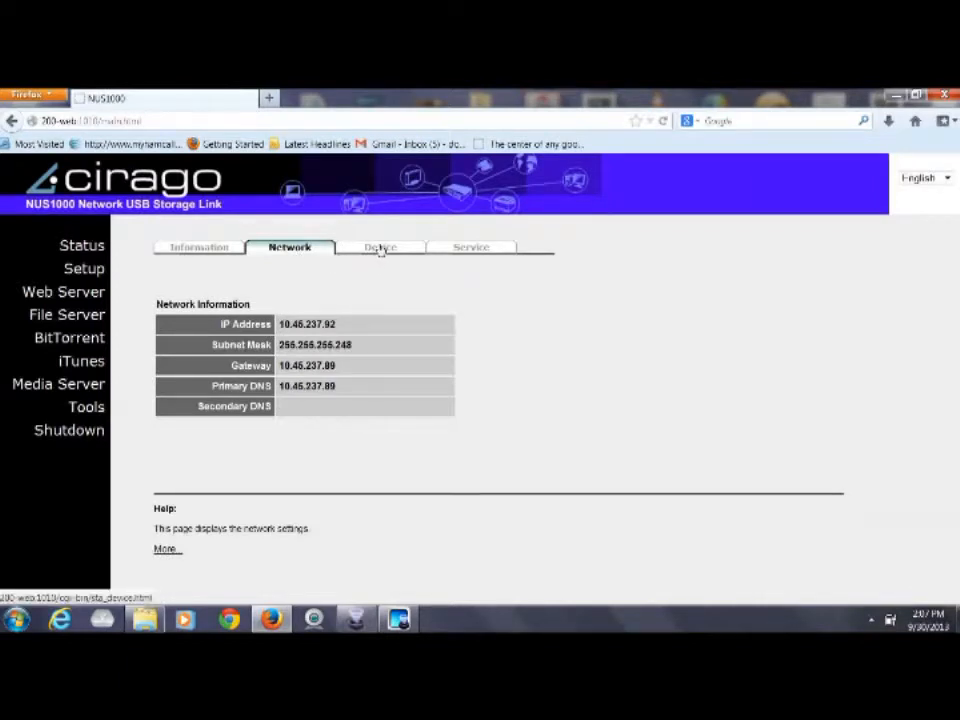
pyautogui.click(380, 248)
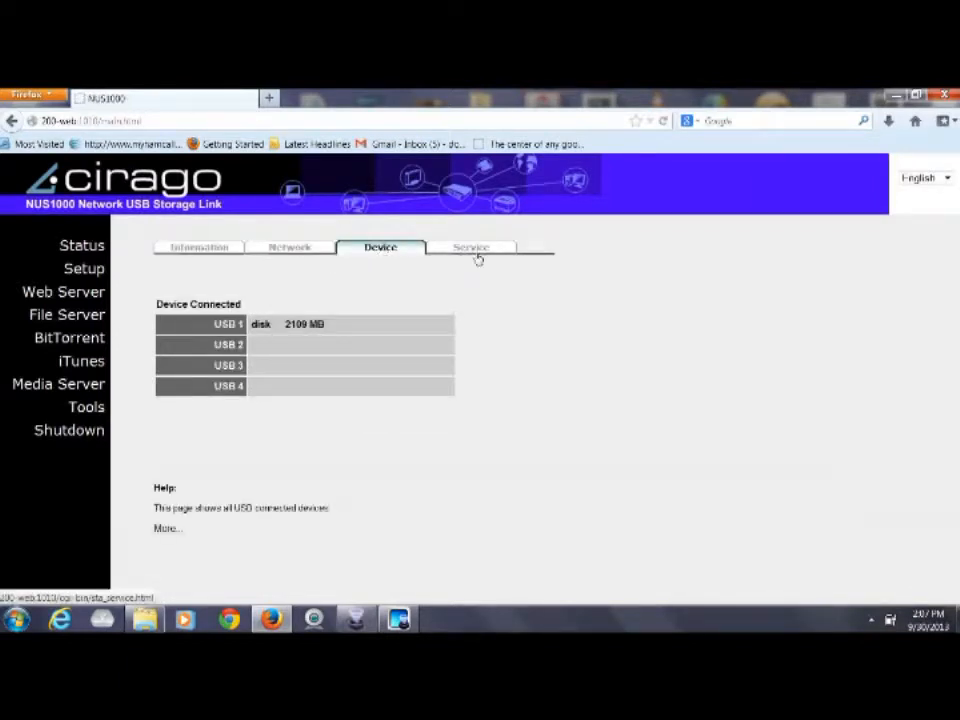
pyautogui.click(472, 248)
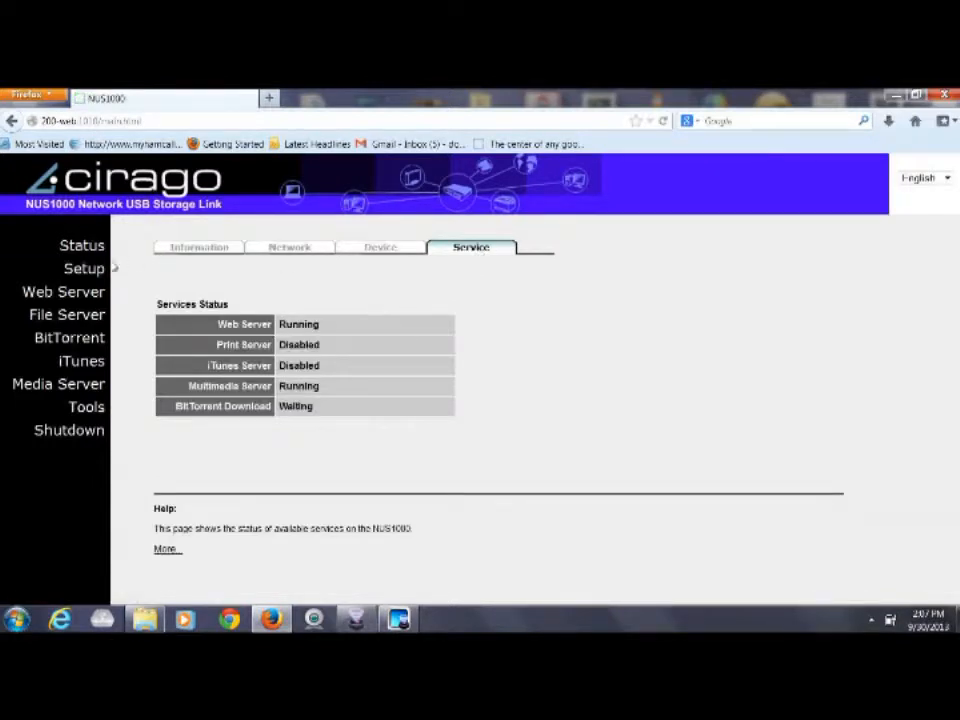
# Browse the Cirago setup pages: server, network, time zone/NTP and administrator password
pyautogui.click(84, 268)
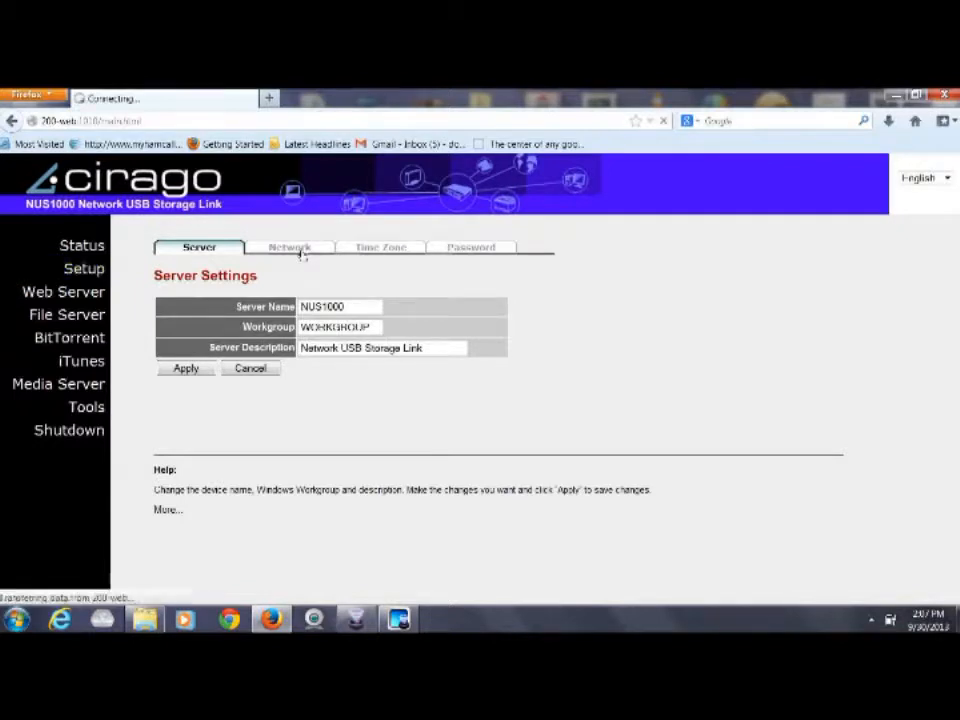
pyautogui.click(288, 248)
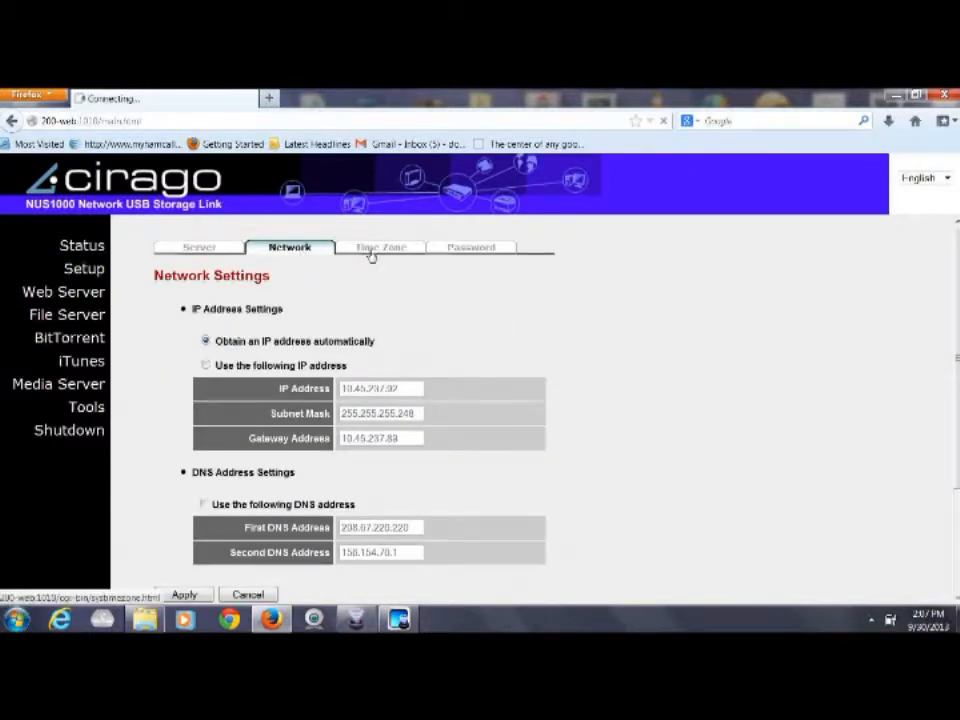
pyautogui.click(380, 248)
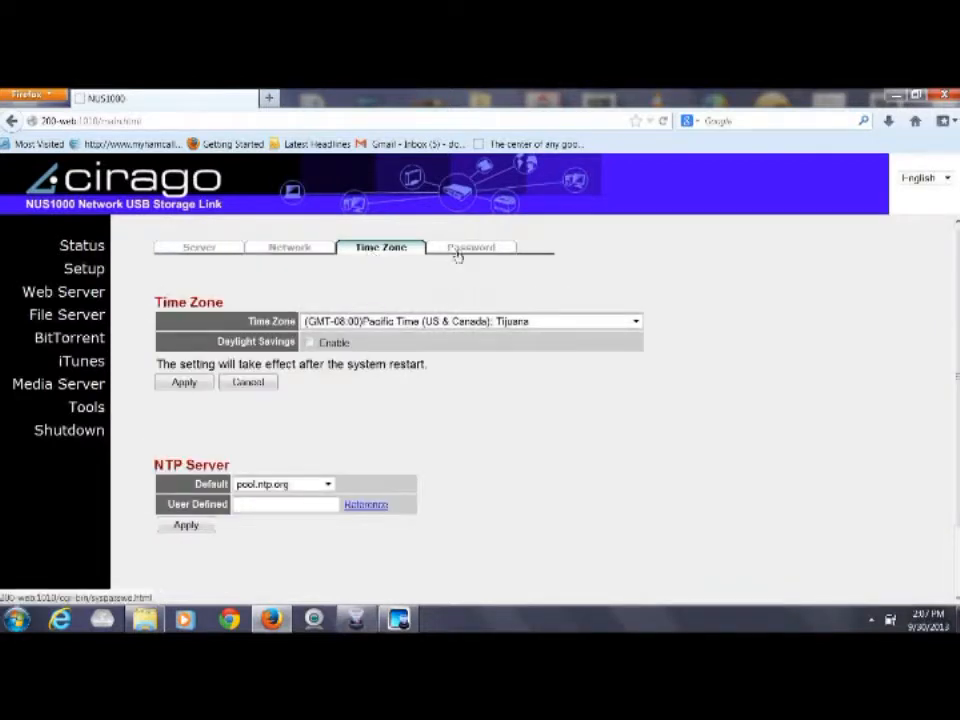
pyautogui.moveTo(464, 252)
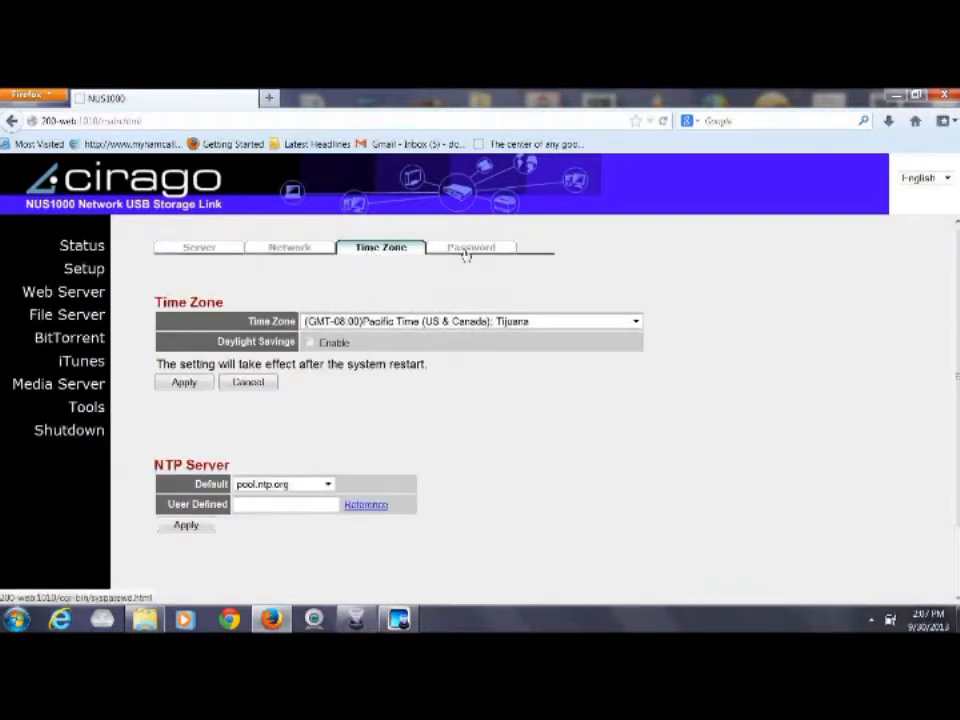
pyautogui.click(470, 248)
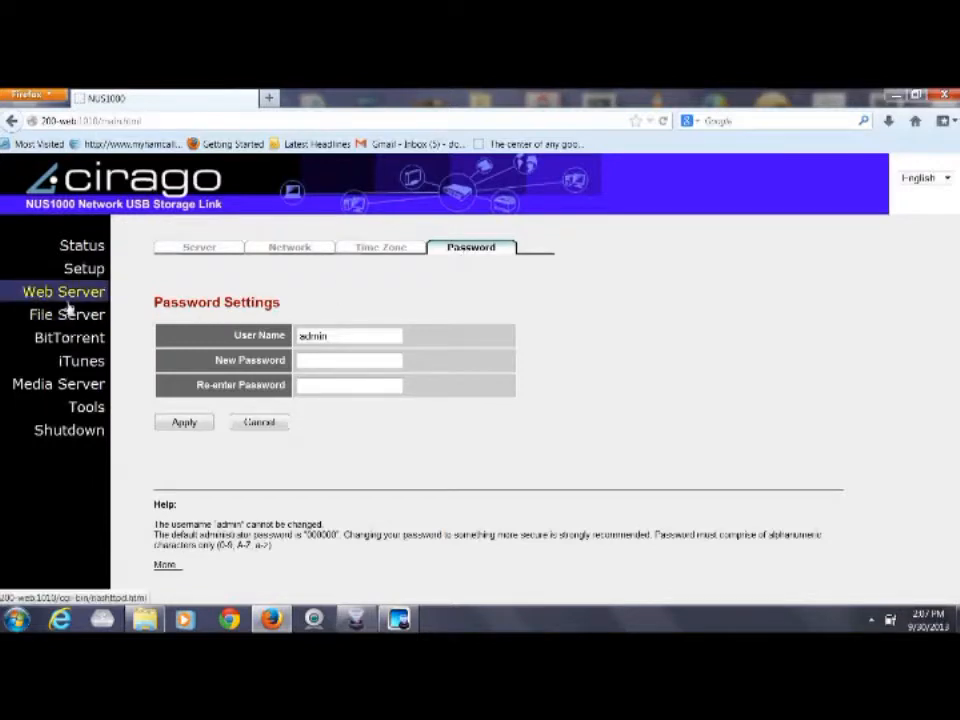
# Review the web server settings (enabled, port 80, Webserver folder) and the file server shares
pyautogui.click(64, 292)
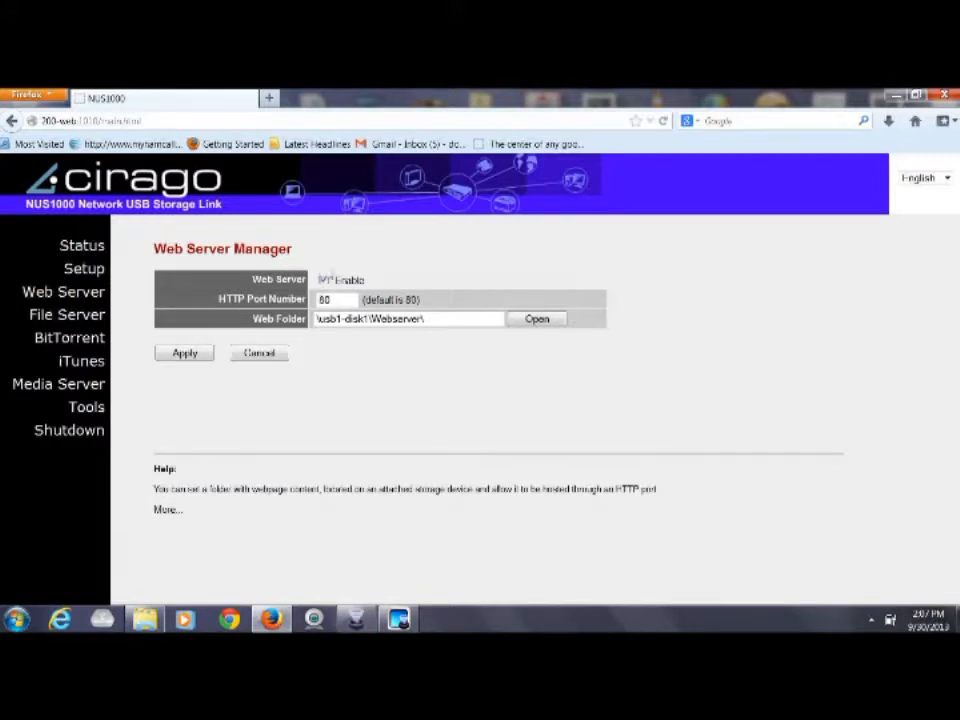
pyautogui.click(324, 280)
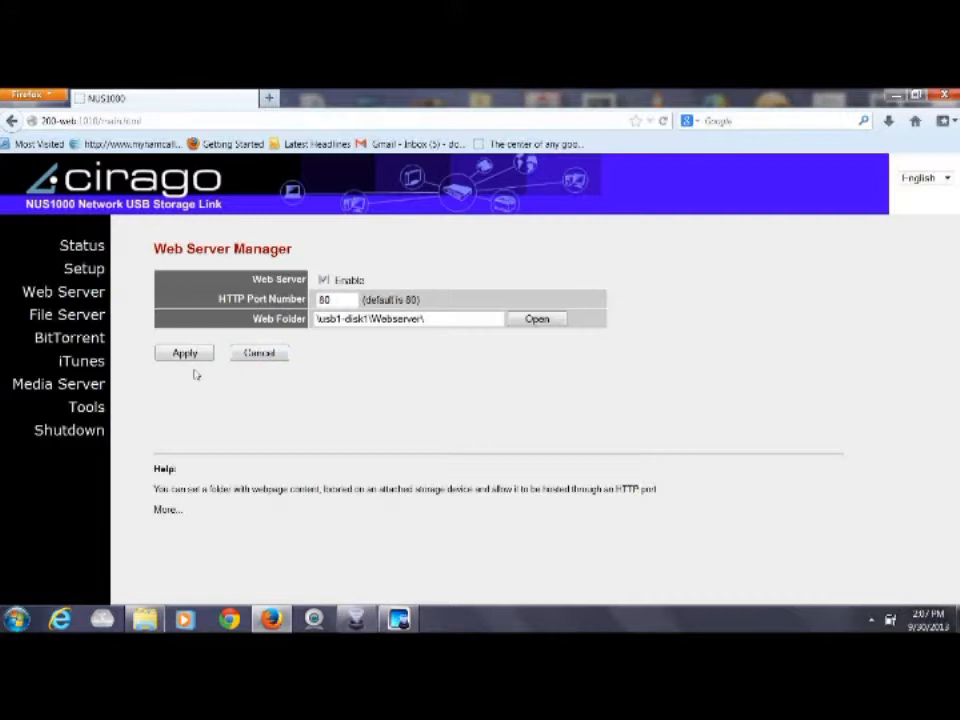
pyautogui.moveTo(196, 376)
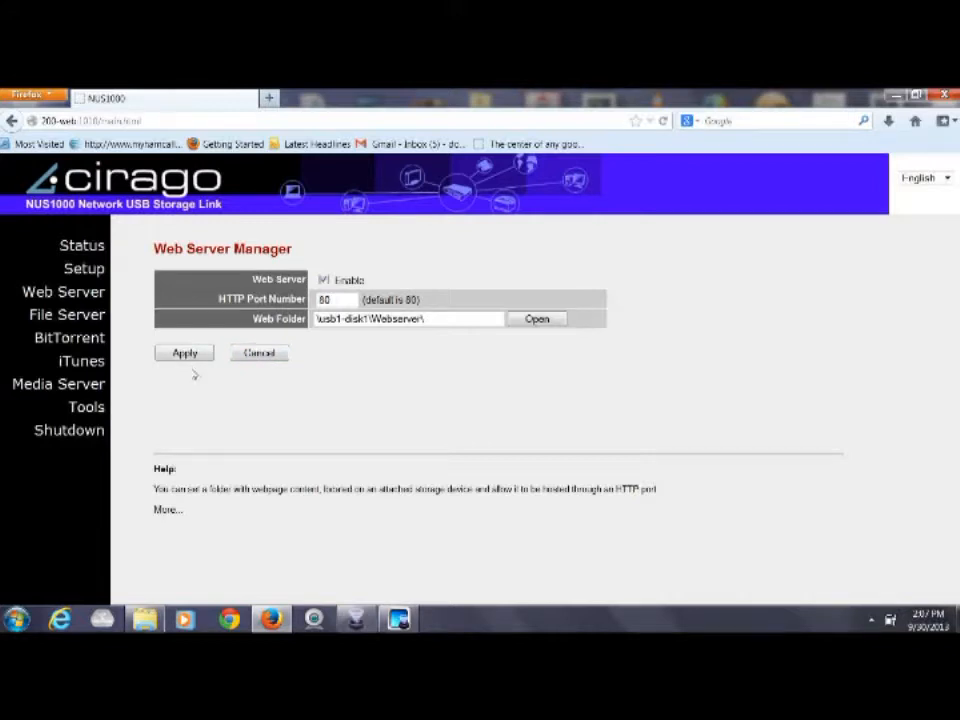
pyautogui.click(66, 314)
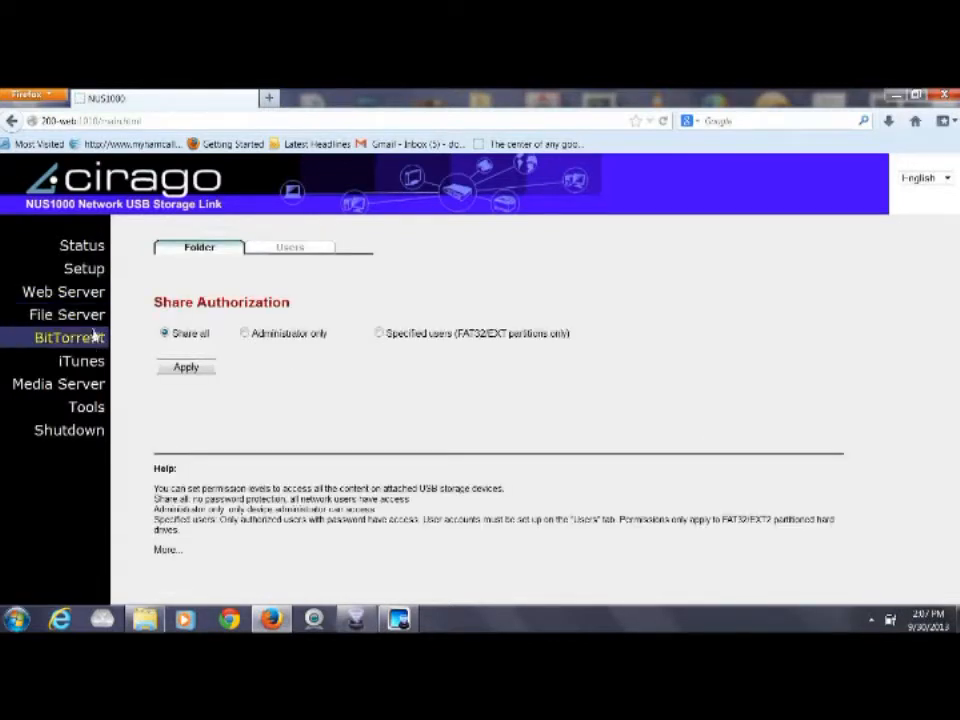
# Review the BitTorrent, iTunes and media server folder settings
pyautogui.click(68, 336)
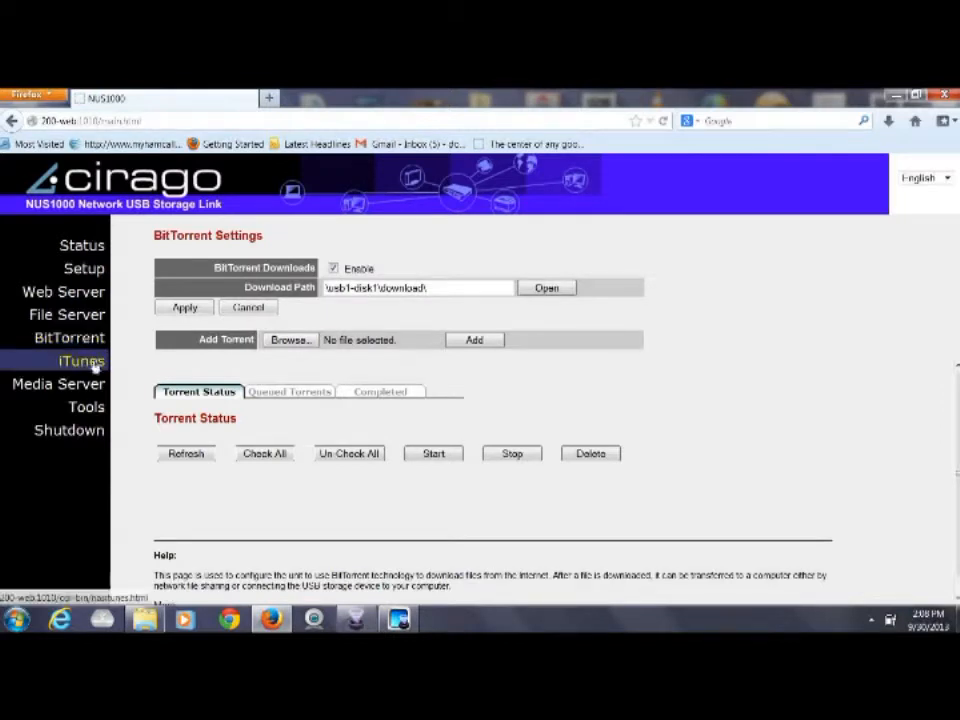
pyautogui.click(82, 360)
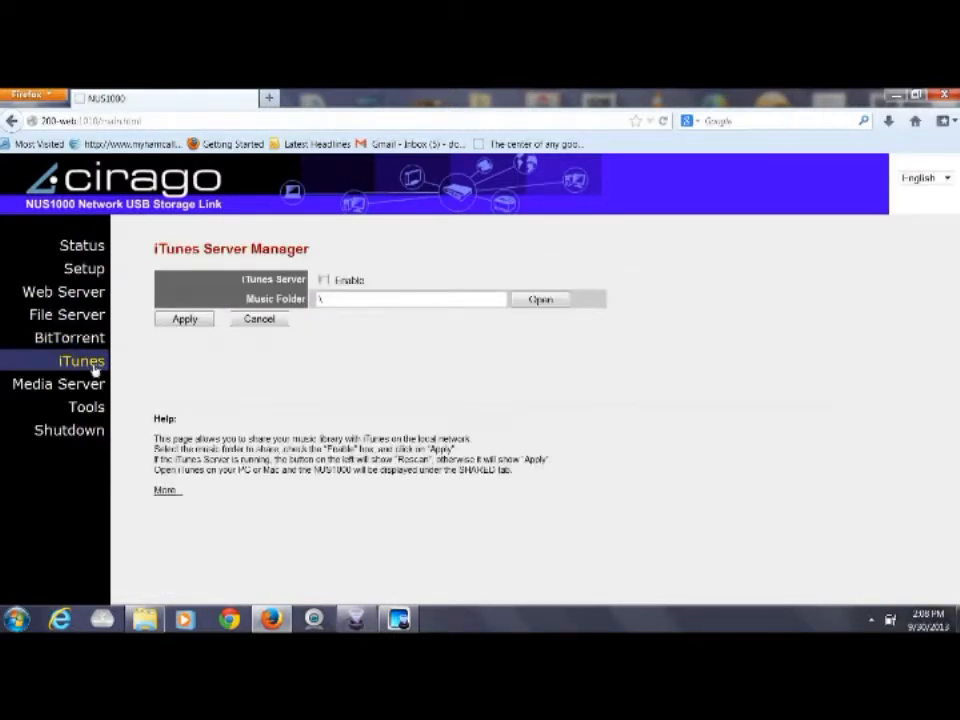
pyautogui.click(58, 384)
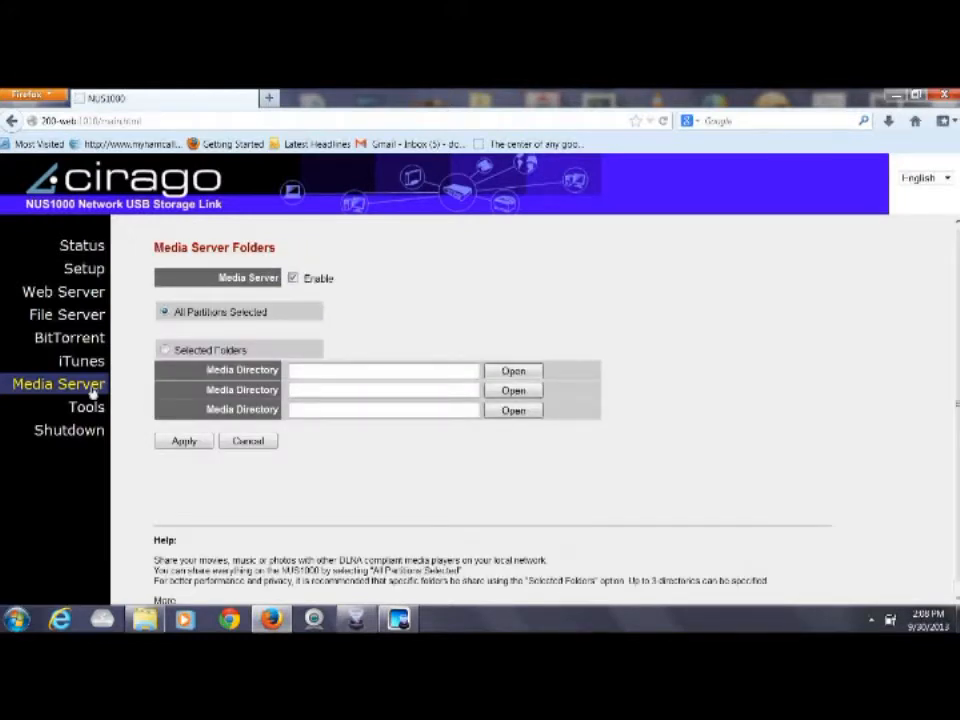
# Check the Tools page for the connected USB disk and the shutdown/reboot options, then go back to the KE6BXT-200 status page
pyautogui.click(86, 408)
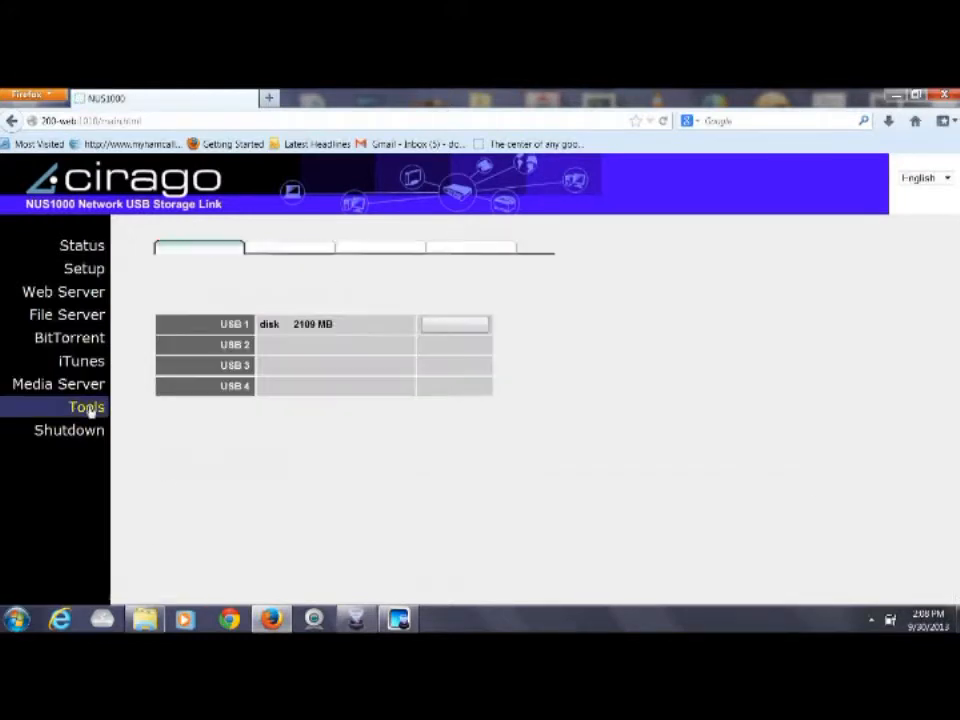
pyautogui.click(86, 406)
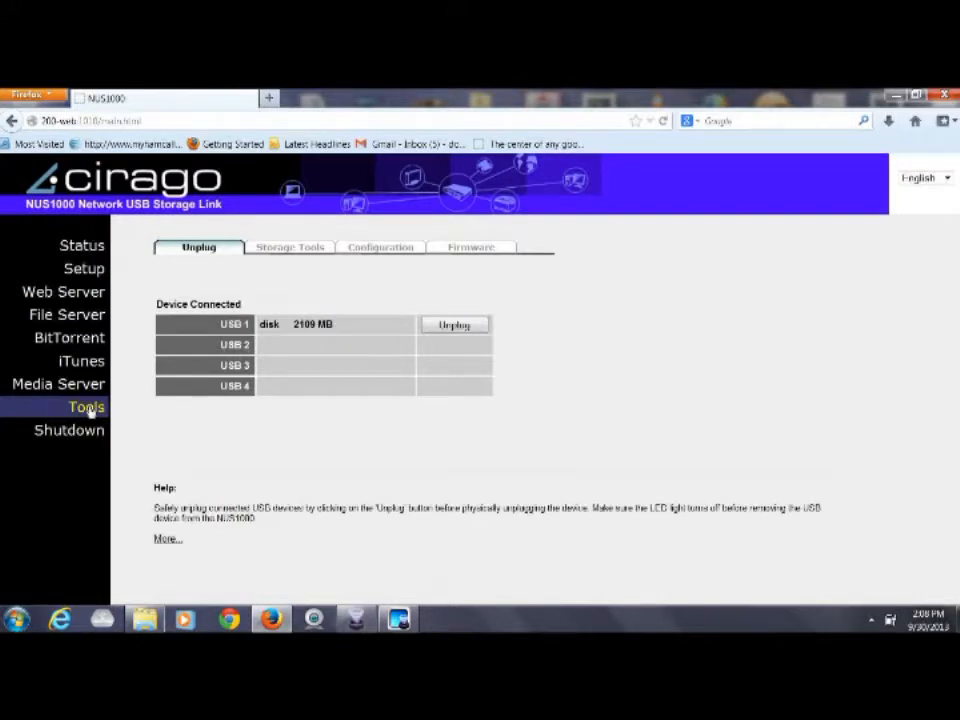
pyautogui.moveTo(504, 330)
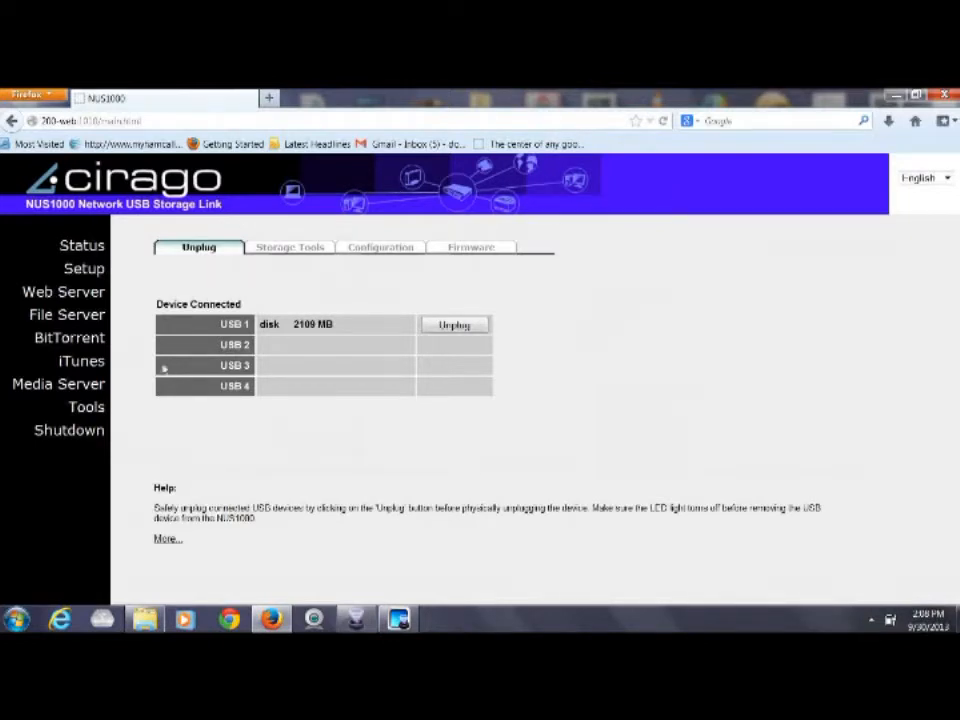
pyautogui.click(68, 430)
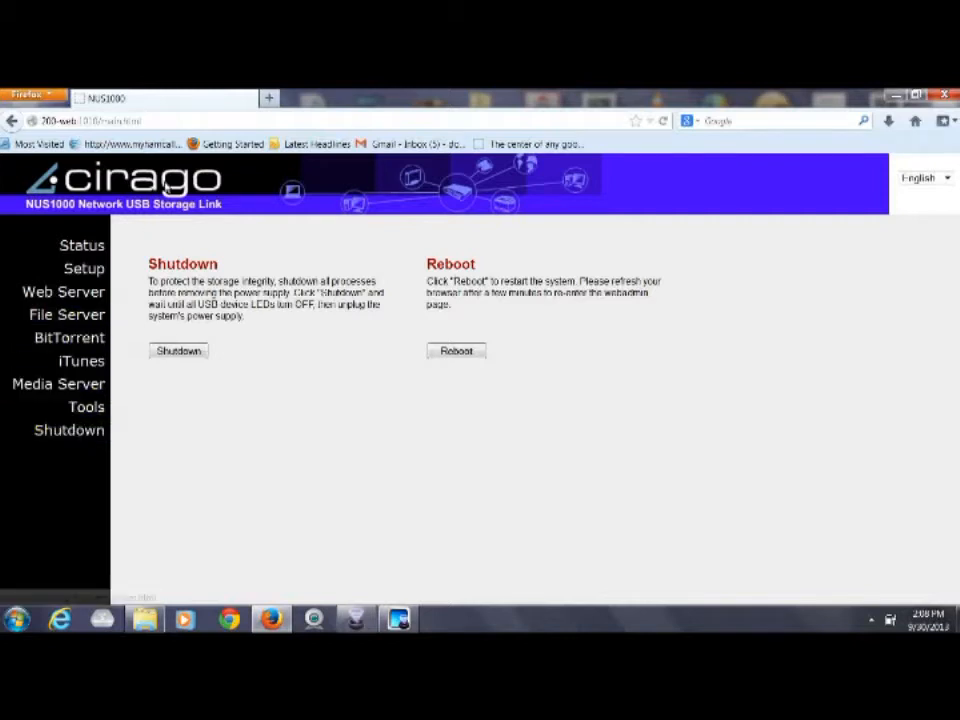
pyautogui.click(90, 120)
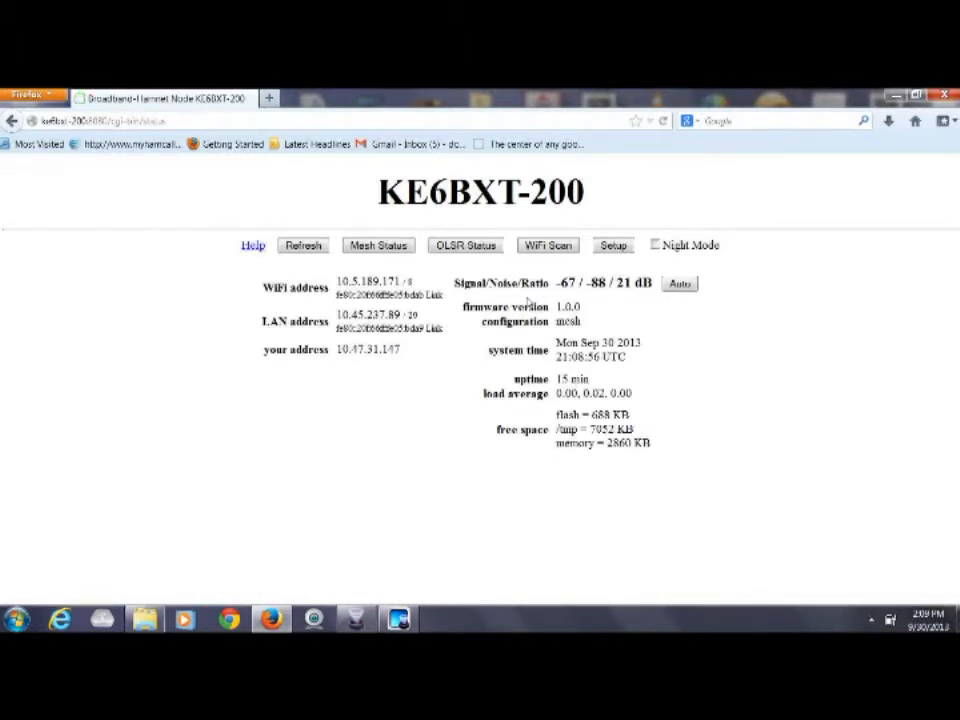
# Show Mesh Status and follow the Cirago Website service link to the webpage served from the node
pyautogui.click(378, 244)
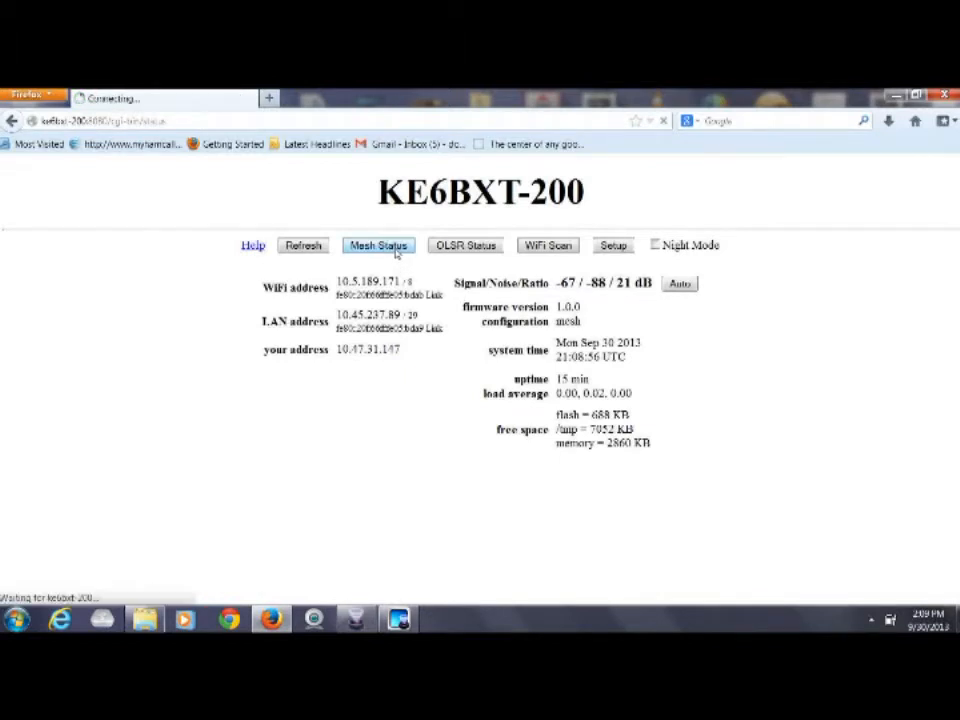
pyautogui.click(378, 244)
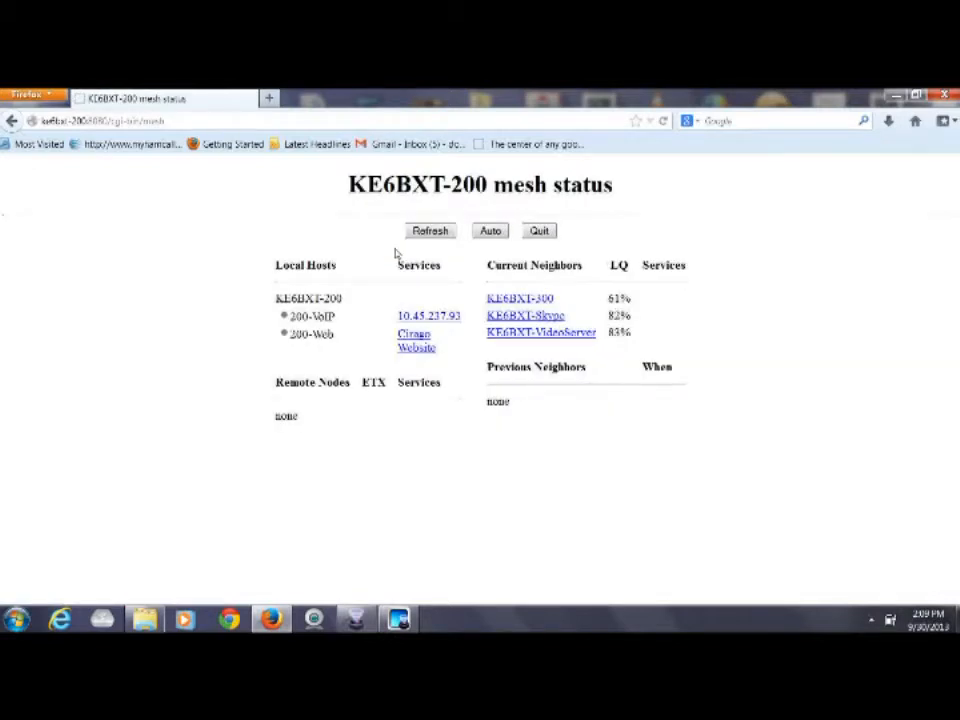
pyautogui.moveTo(416, 348)
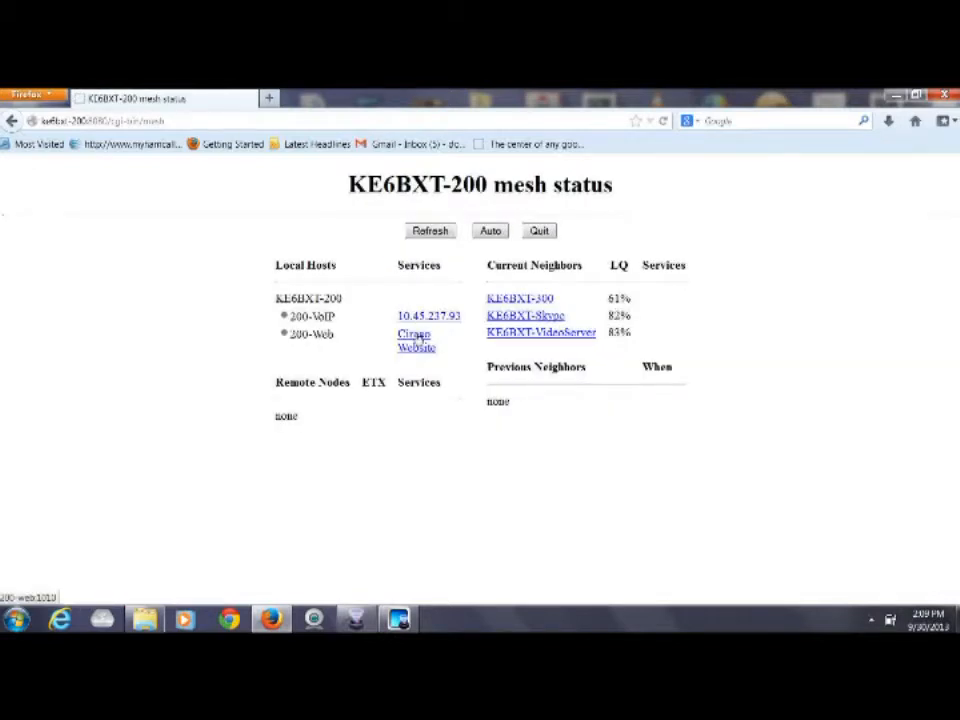
pyautogui.click(414, 340)
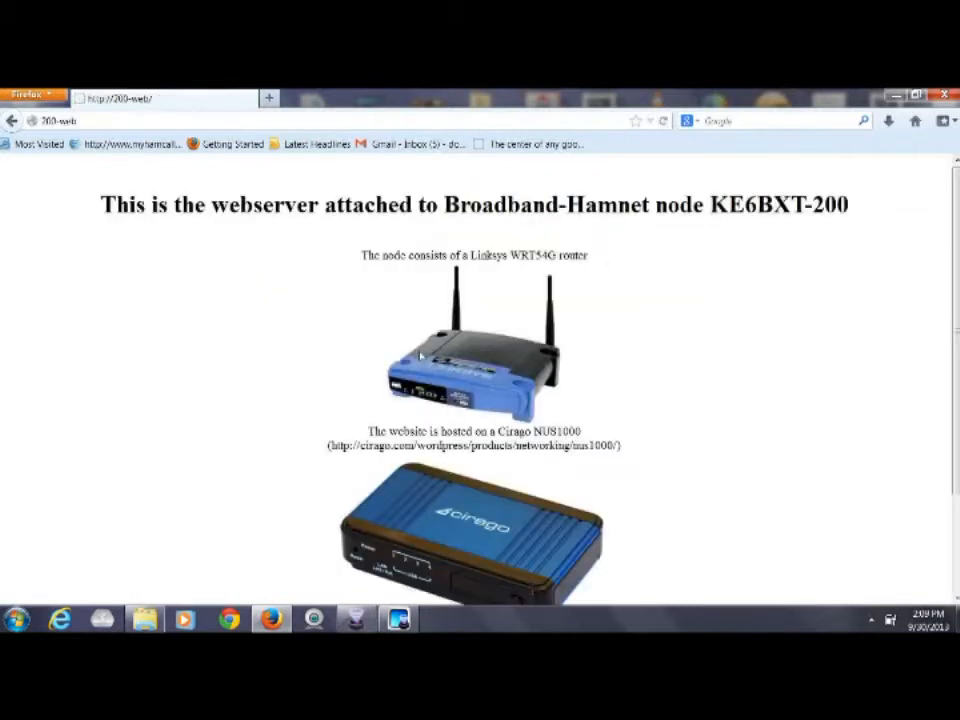